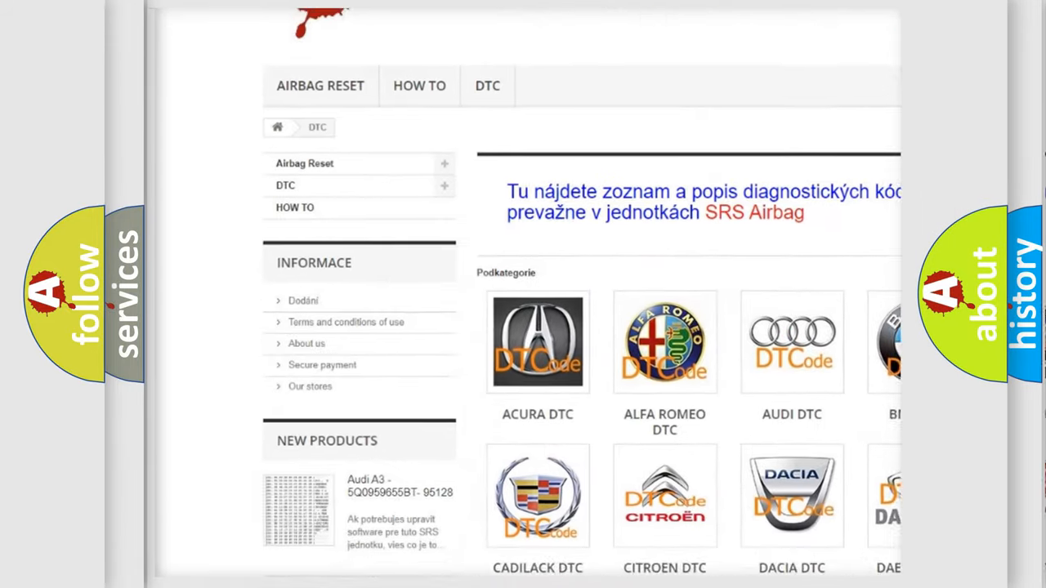
pyautogui.scroll(-3)
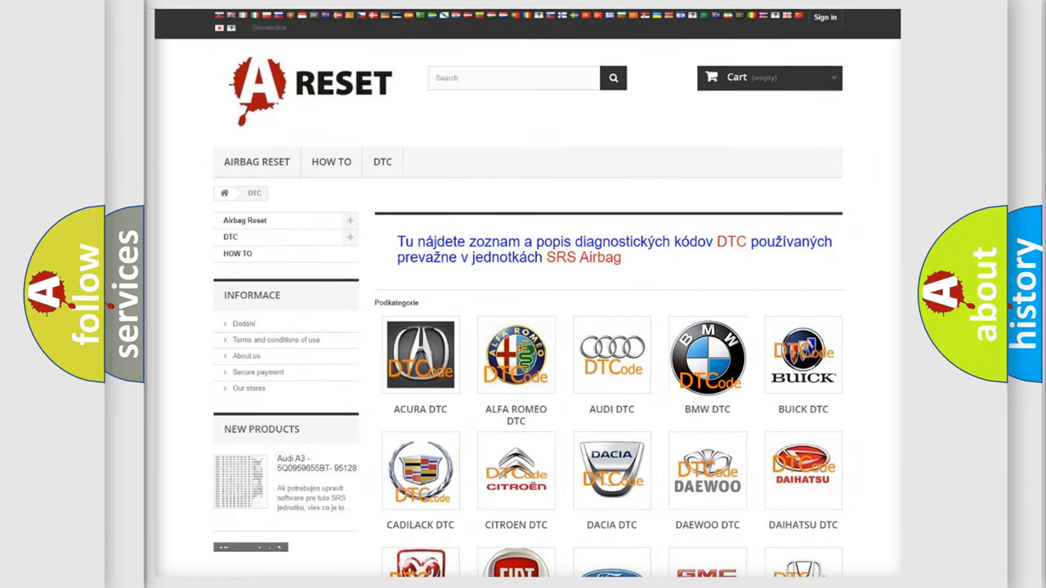
pyautogui.scroll(-3)
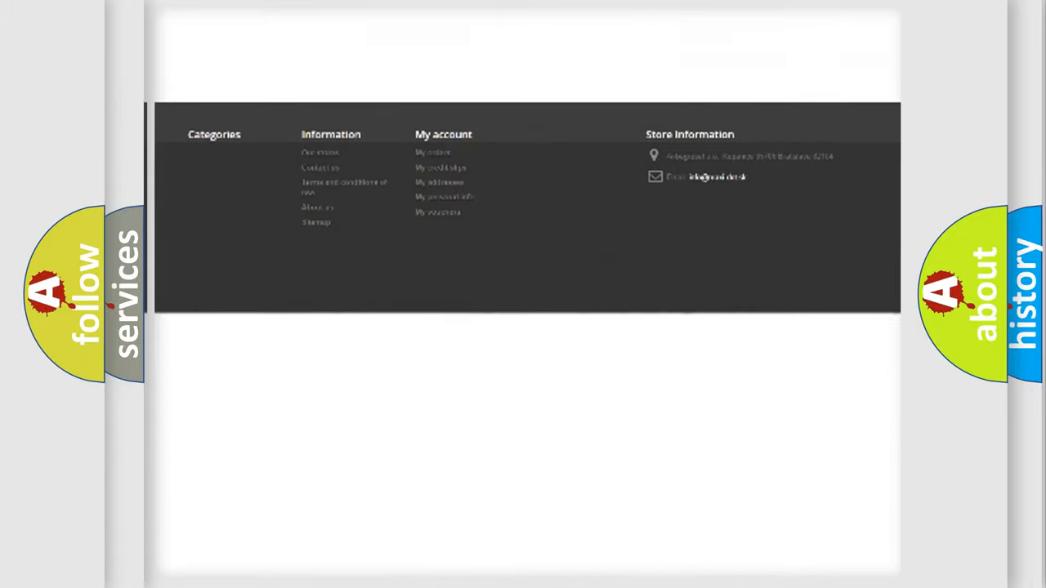